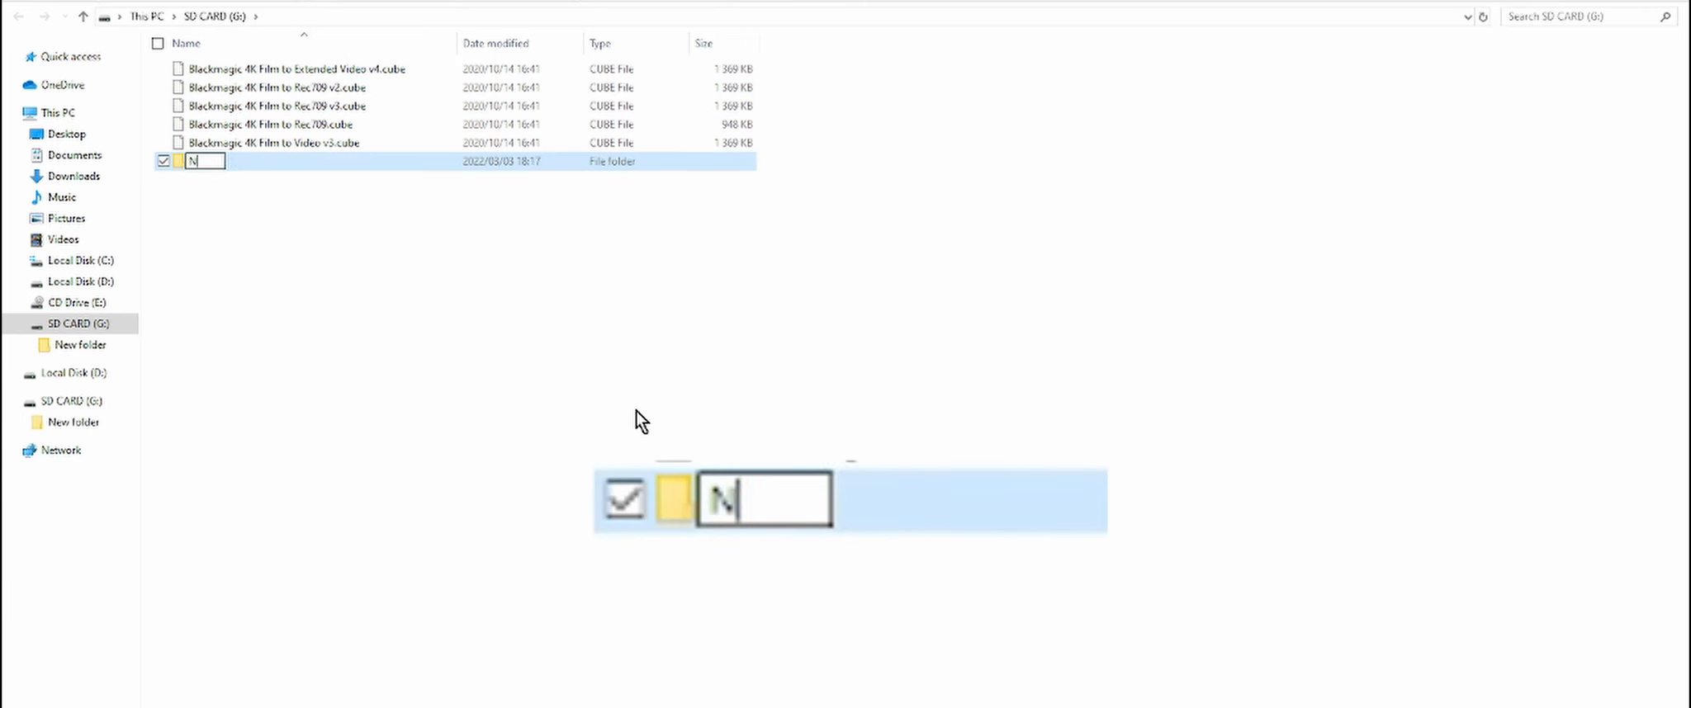
Step: Finish renaming the SD card folder to 'Do Not Use Folder'
type("o Not")
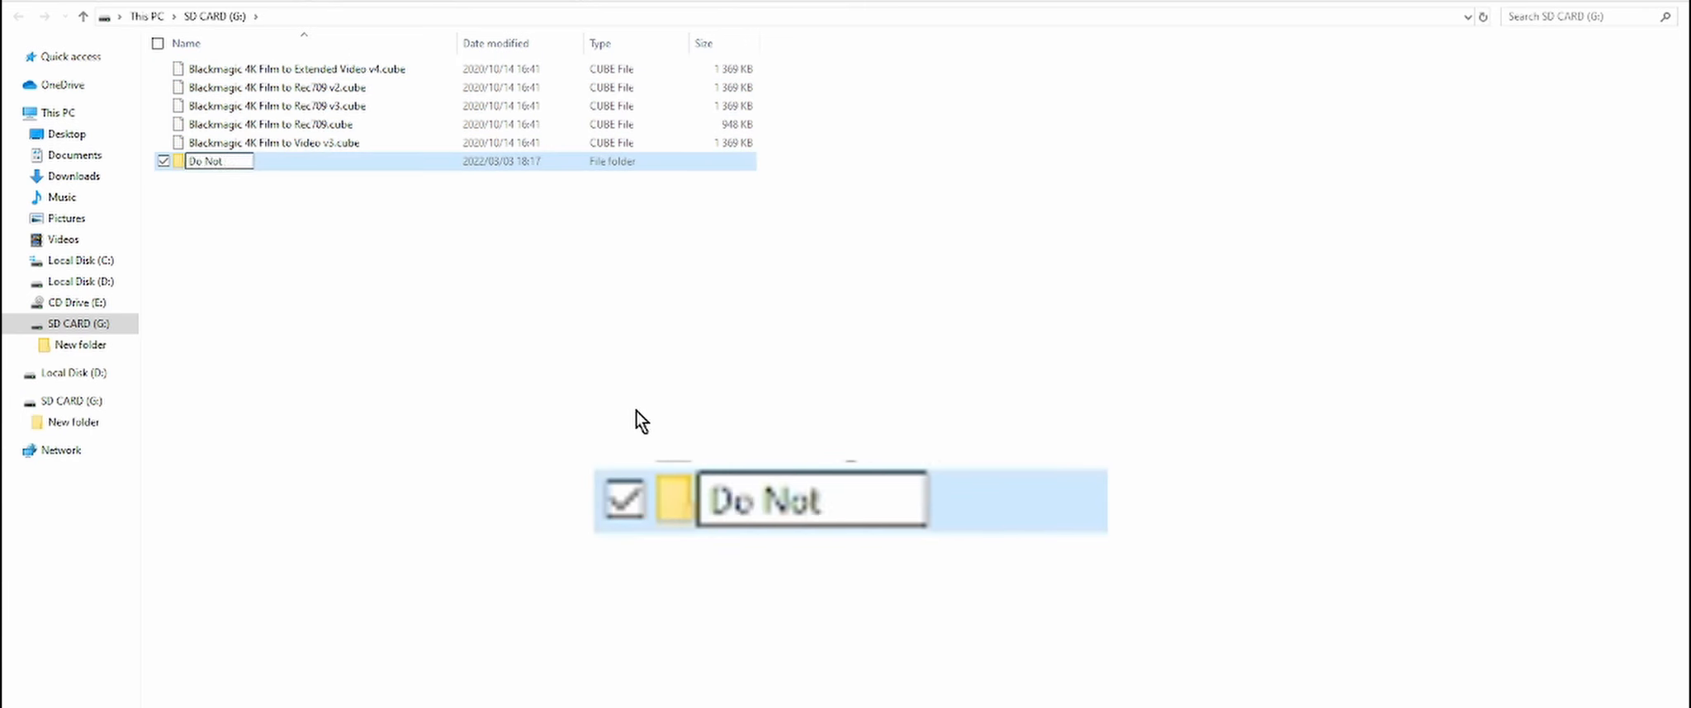
type("Use Folder")
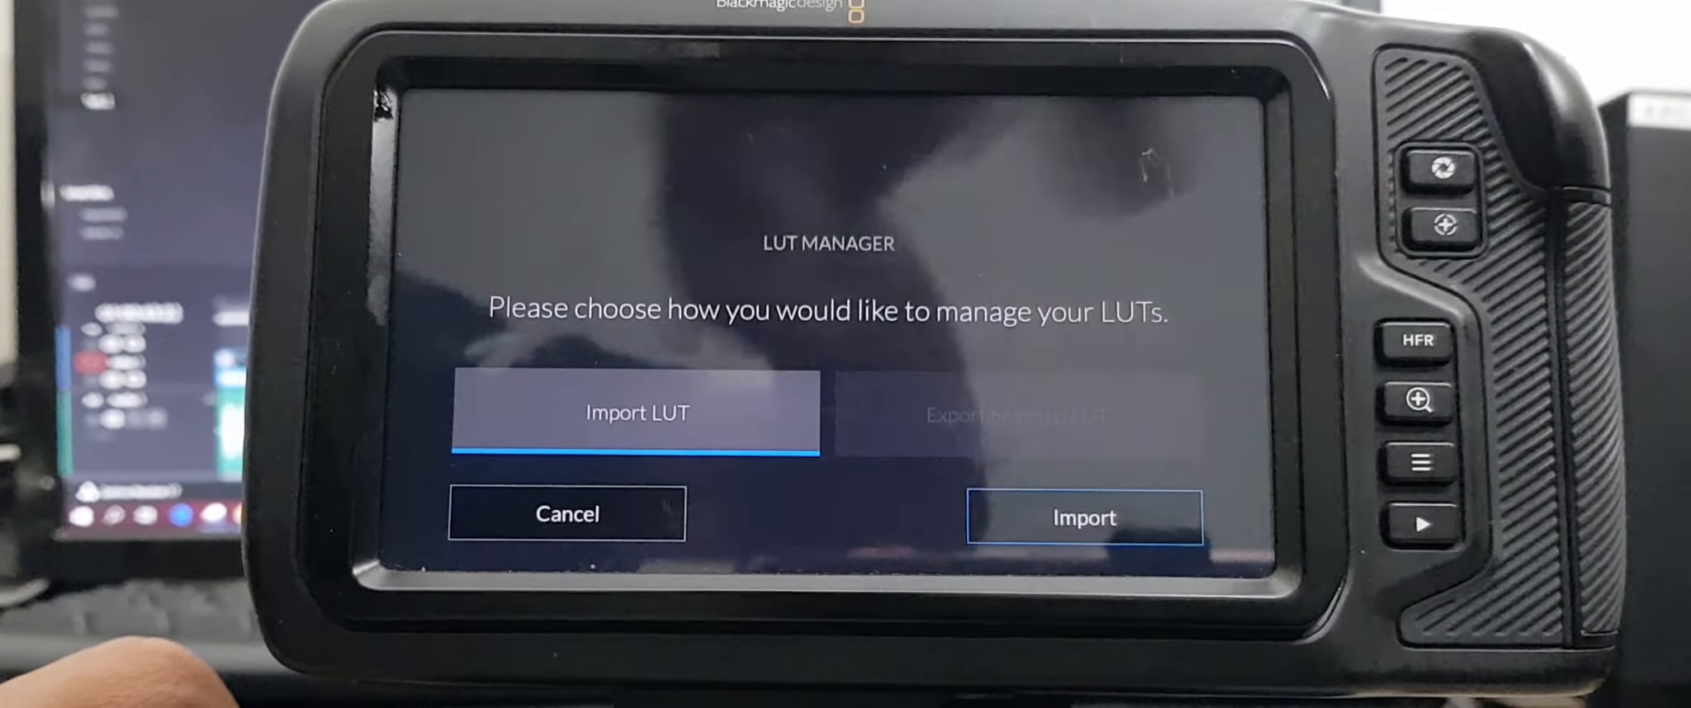
Step: Choose Import LUT, then Import, to list the LUTs available on the card
left_click(1084, 517)
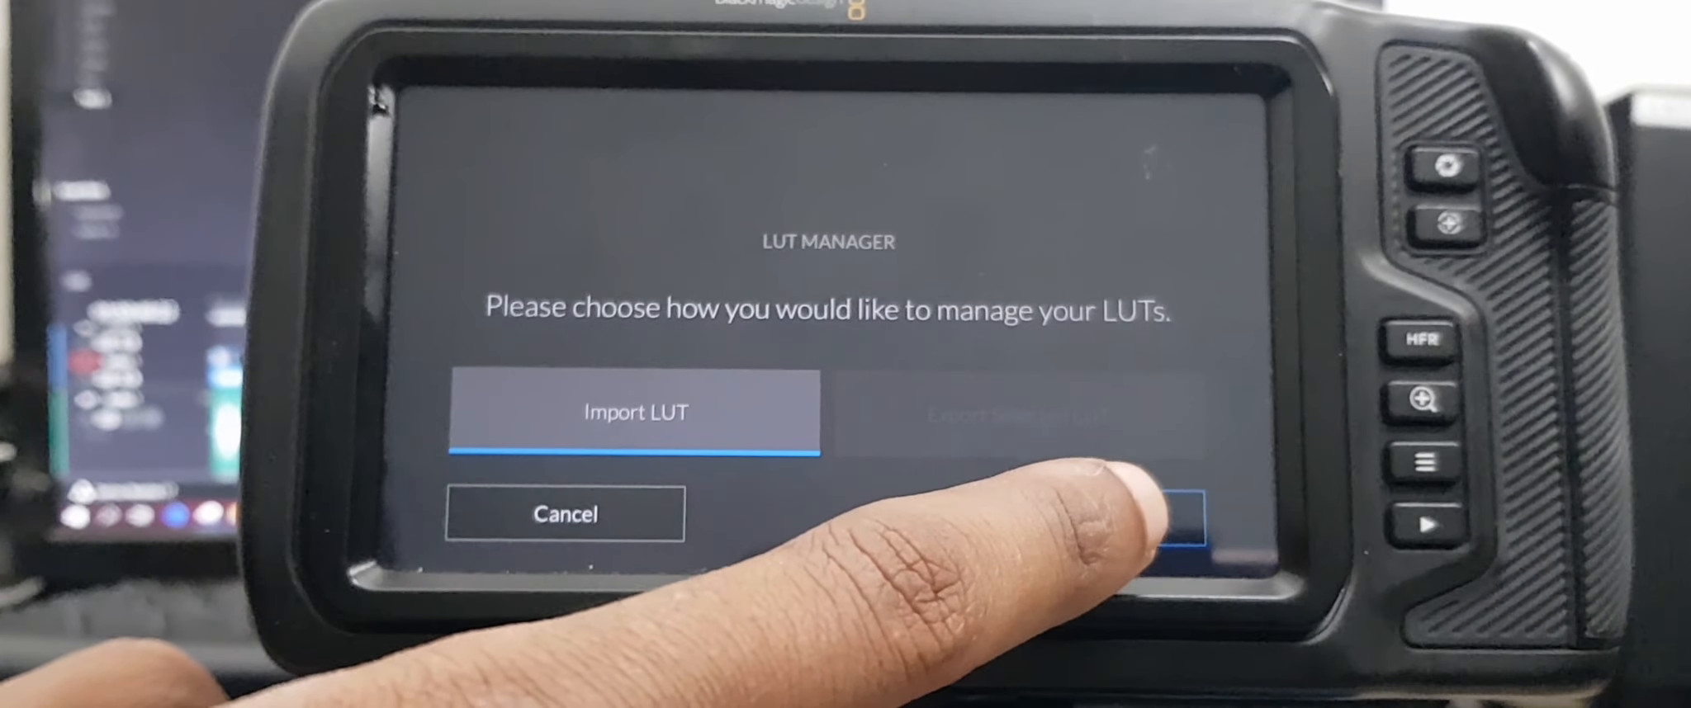
left_click(635, 412)
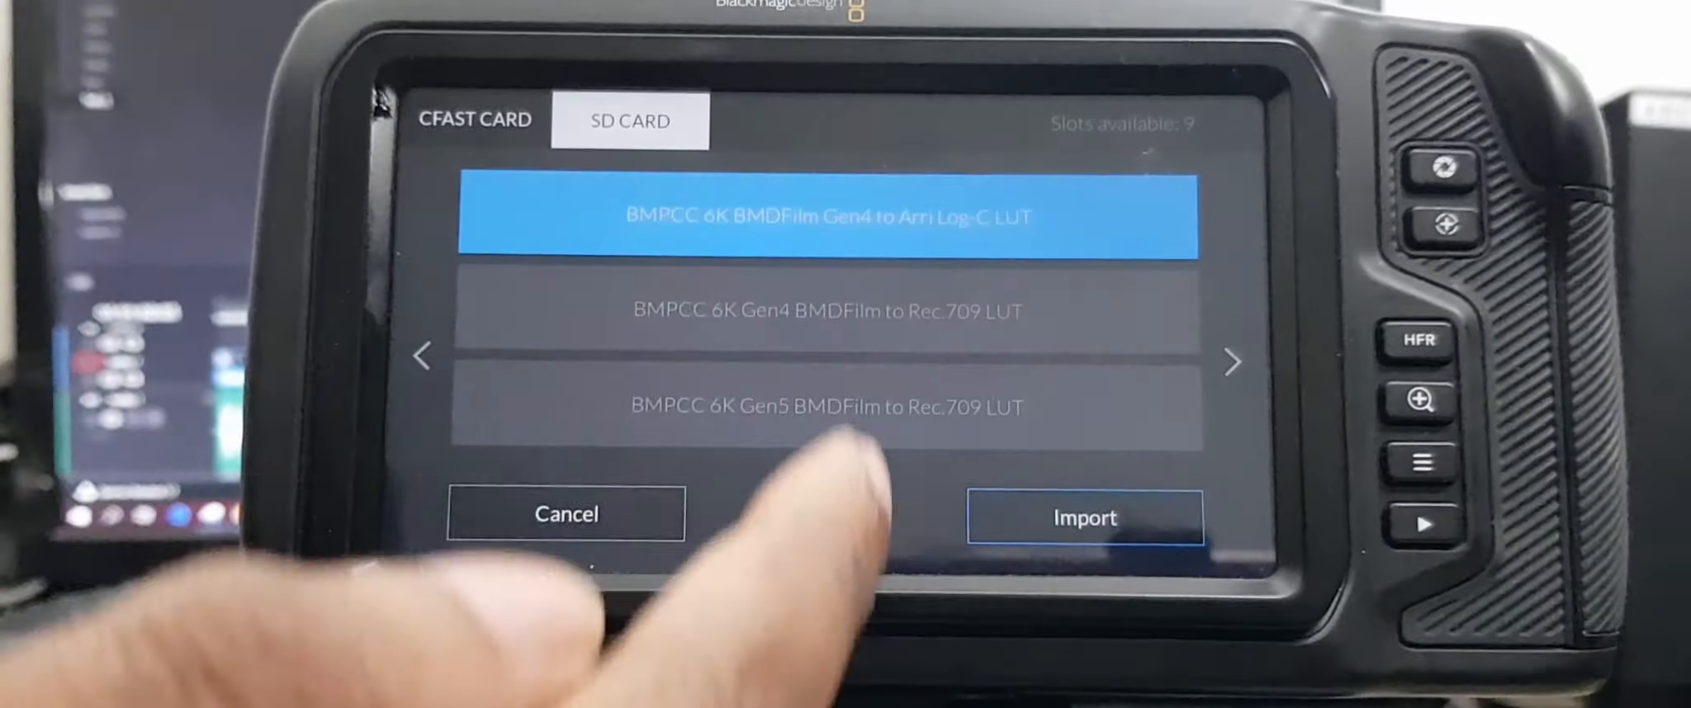
Step: Start importing the selected SD card LUT into the camera
left_click(1084, 517)
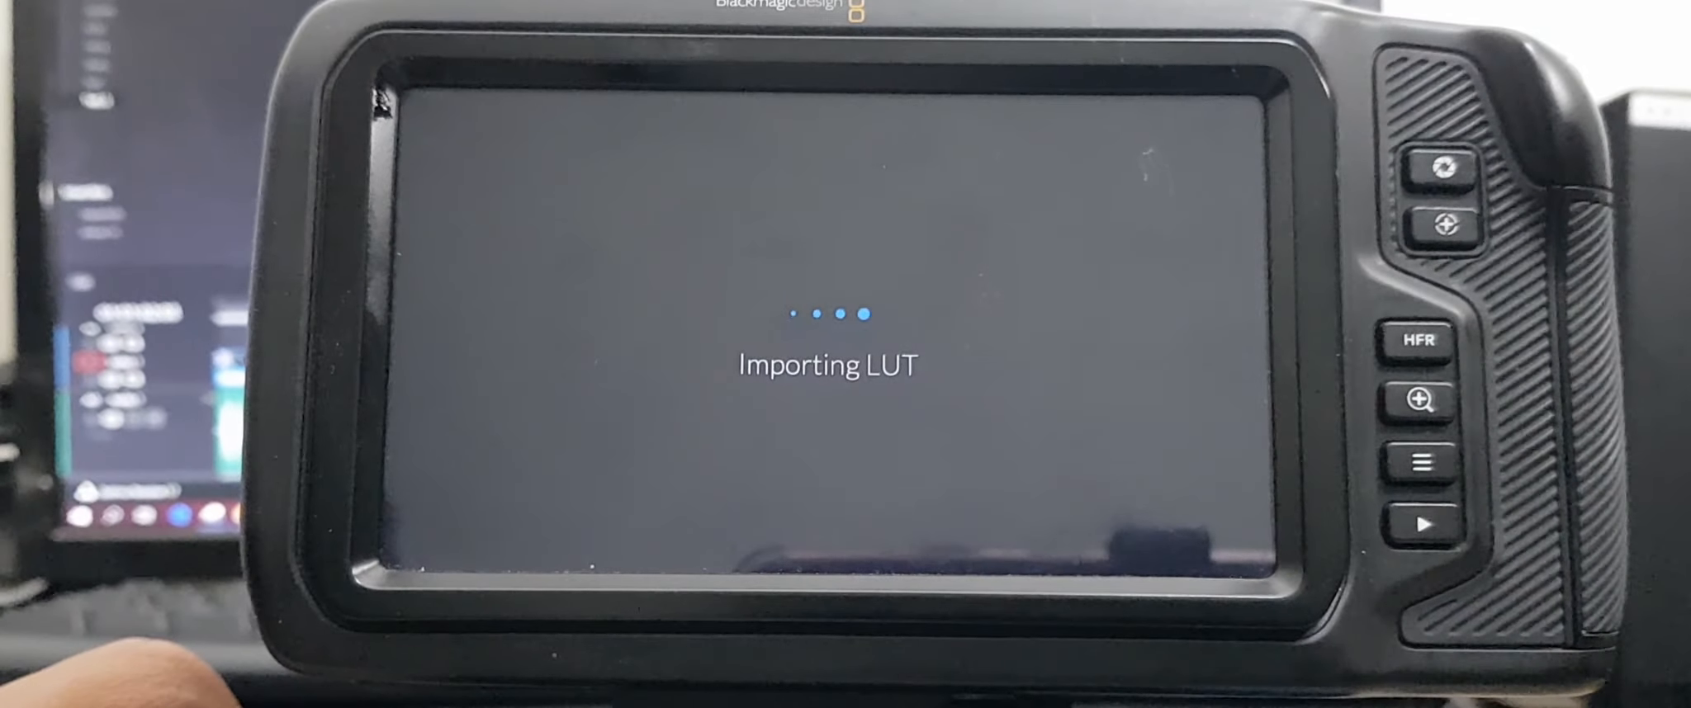